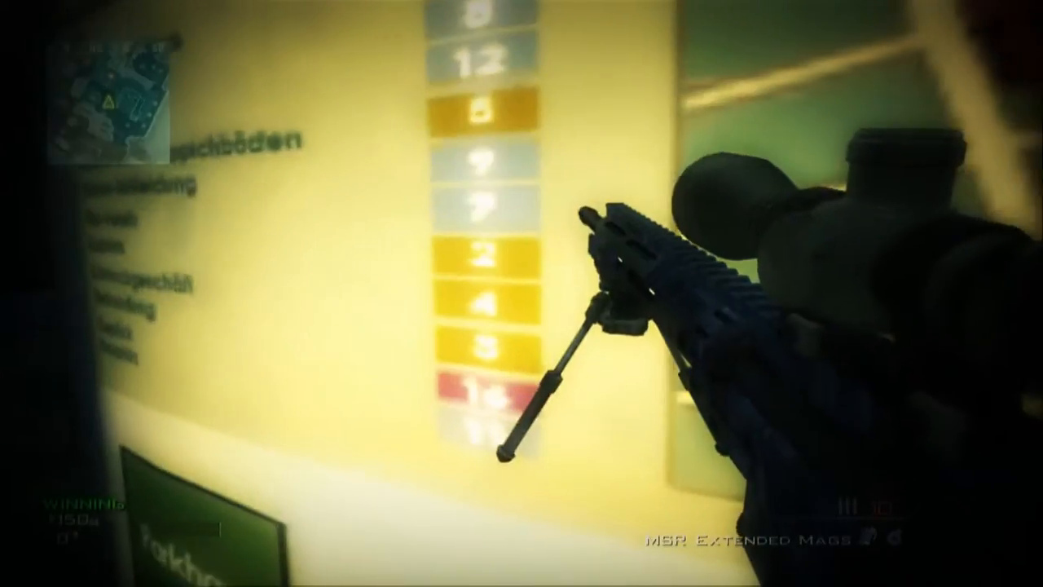
{"action": "left_click", "coordinate": [521, 293]}
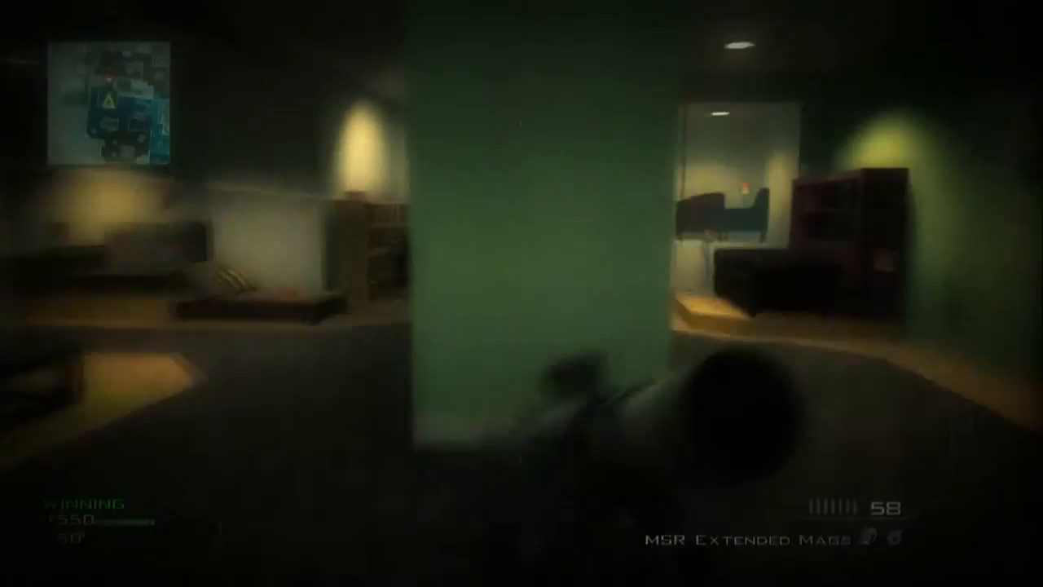
{"action": "left_click", "coordinate": [521, 293]}
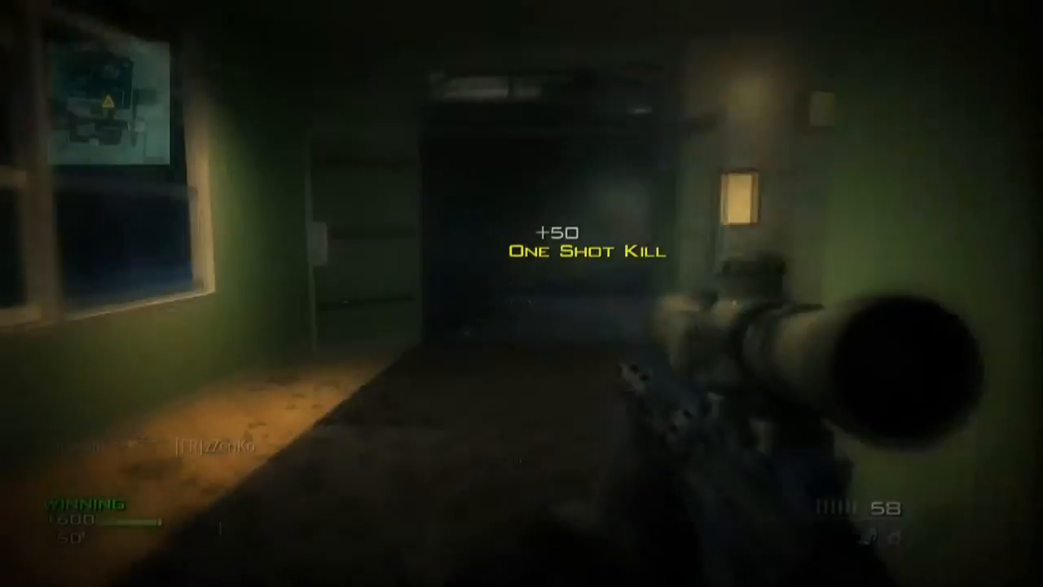